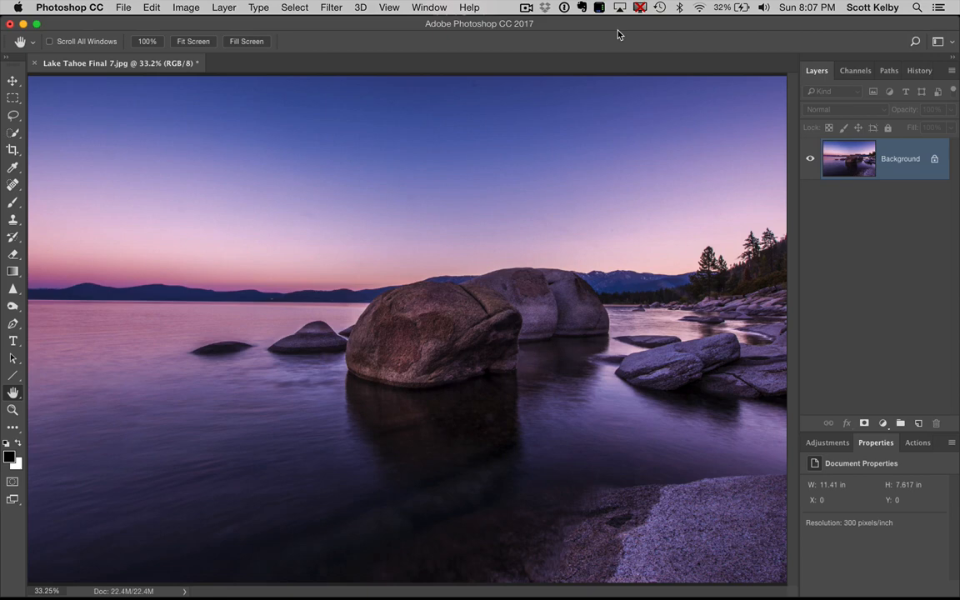
{"action": "mouse_move", "coordinate": [528, 360]}
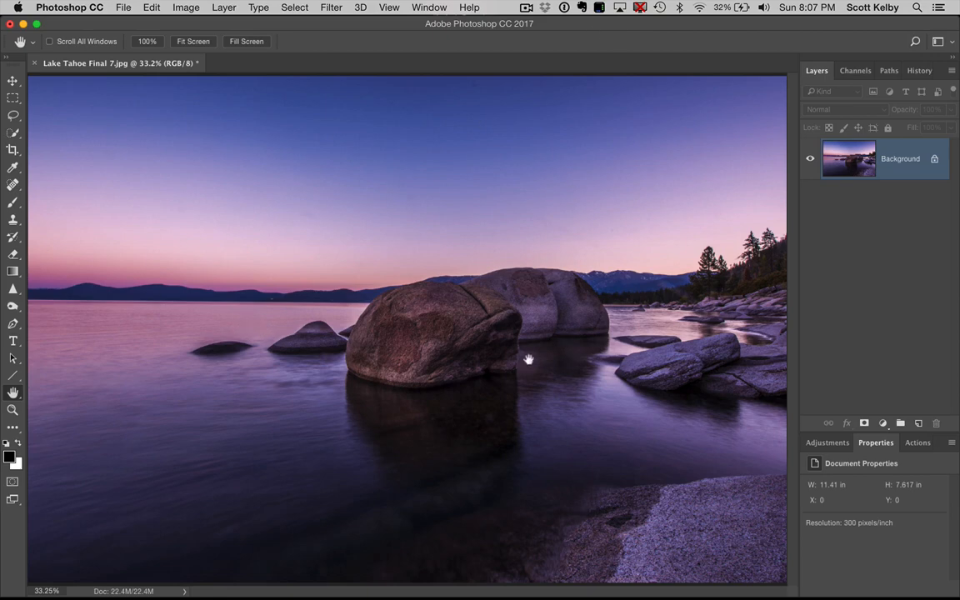
{"action": "mouse_move", "coordinate": [535, 243]}
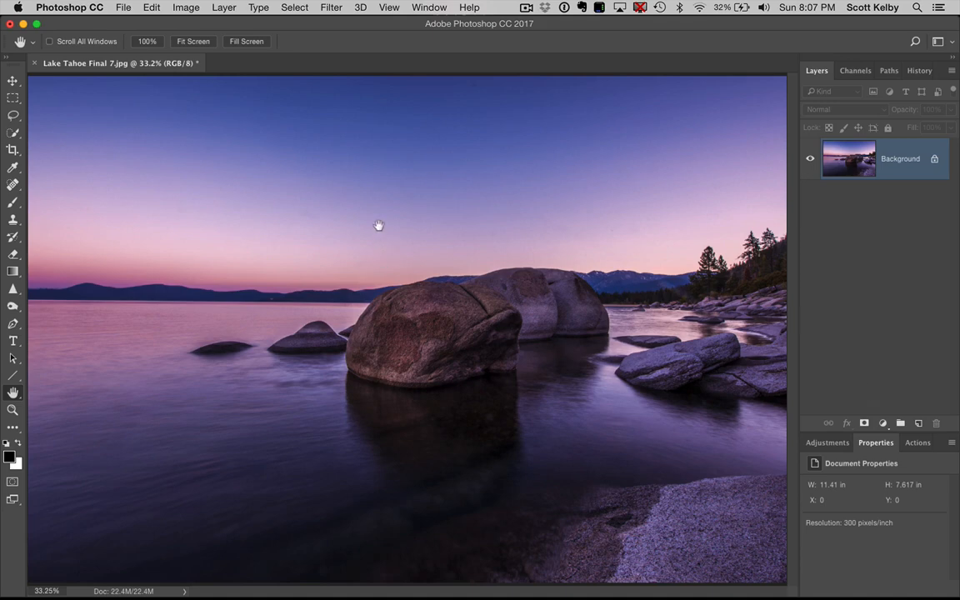
{"action": "mouse_move", "coordinate": [415, 143]}
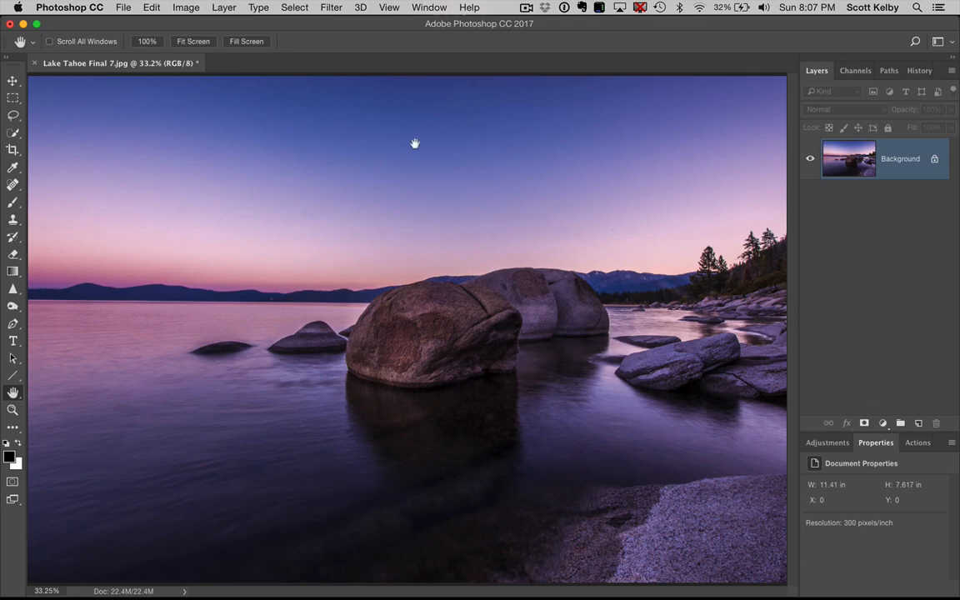
{"action": "mouse_move", "coordinate": [835, 230]}
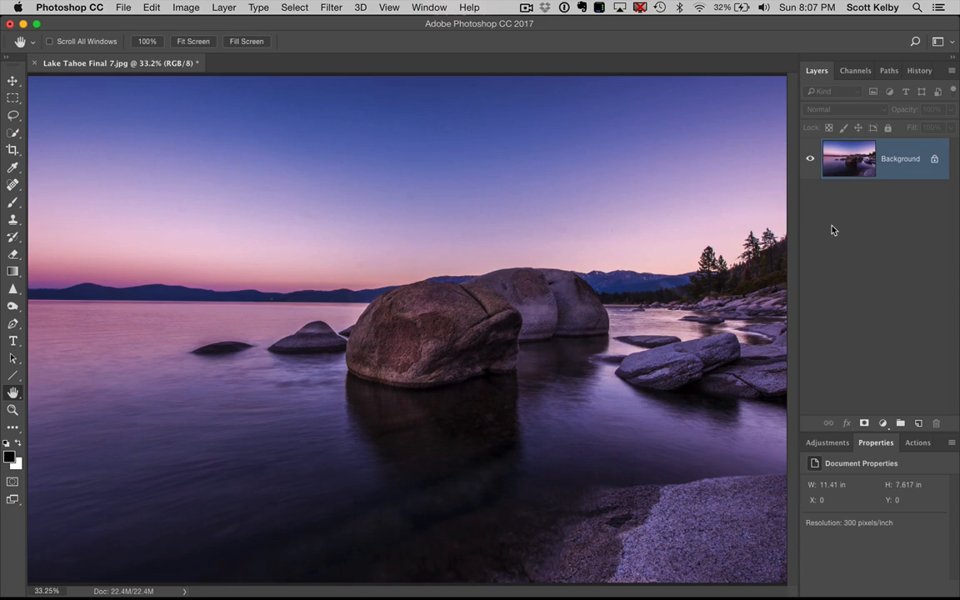
Step: Add a Gradient Map adjustment layer with the default black-to-white gradient
{"action": "left_click", "coordinate": [187, 6]}
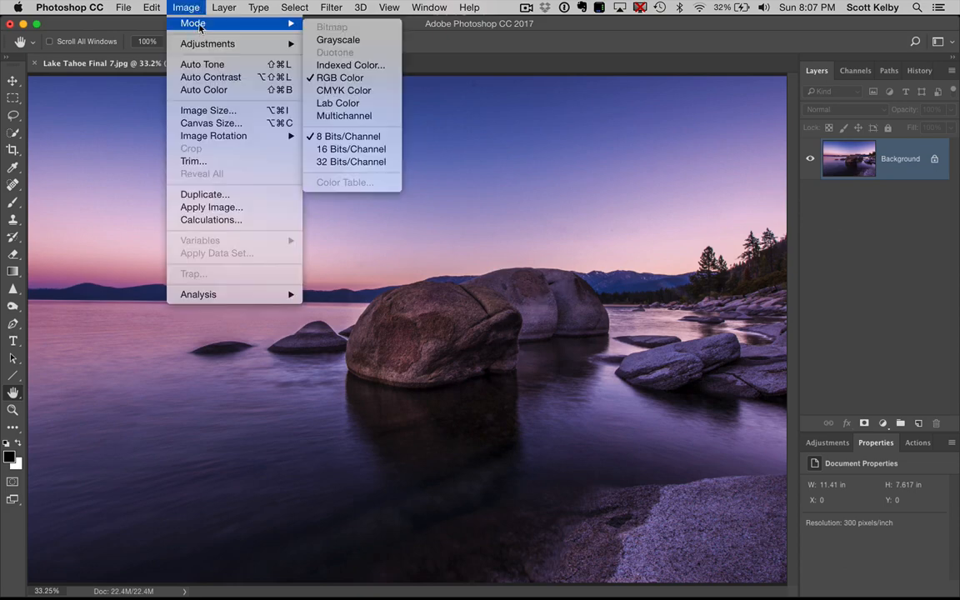
{"action": "left_click", "coordinate": [336, 40]}
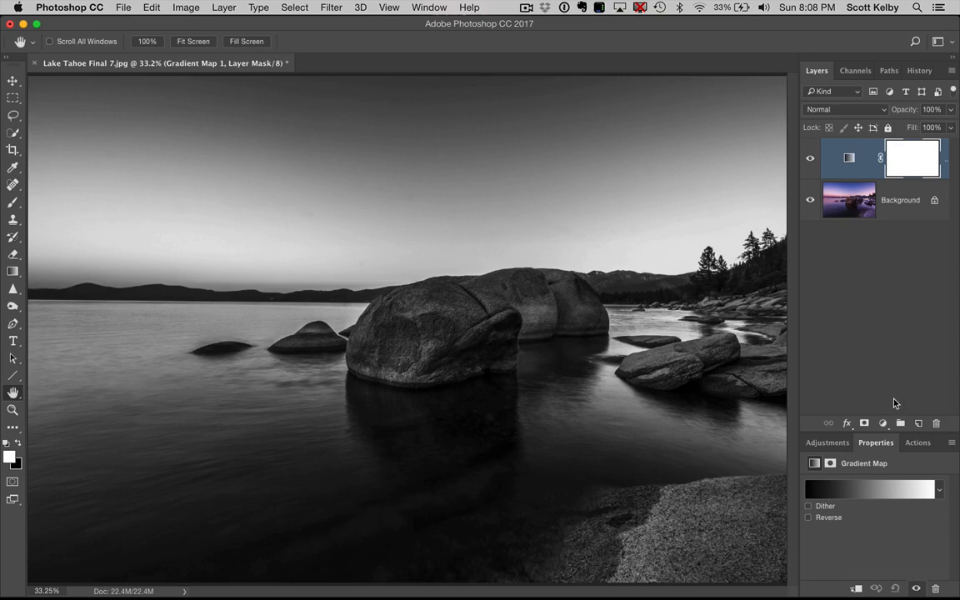
{"action": "mouse_move", "coordinate": [853, 486]}
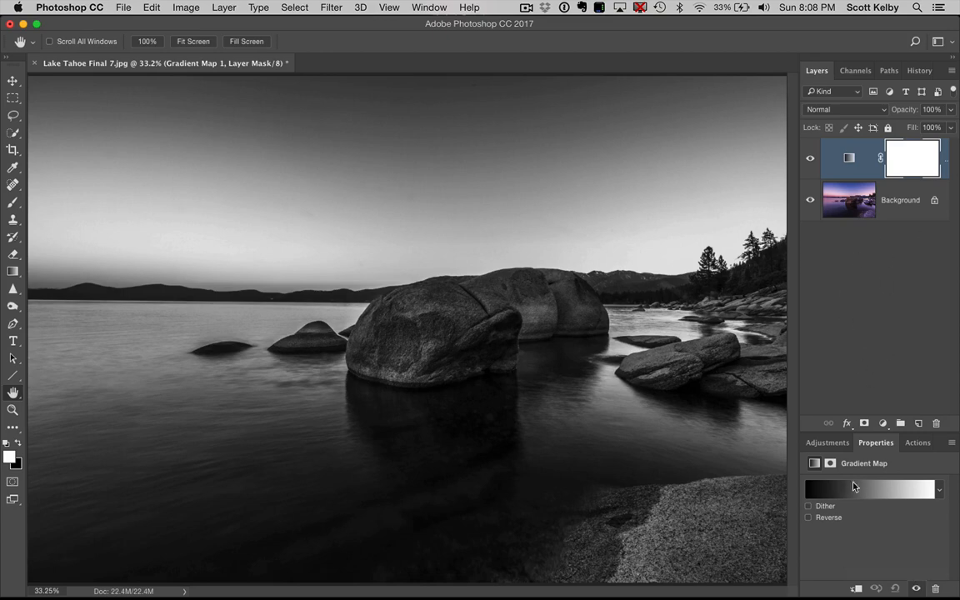
{"action": "mouse_move", "coordinate": [869, 493]}
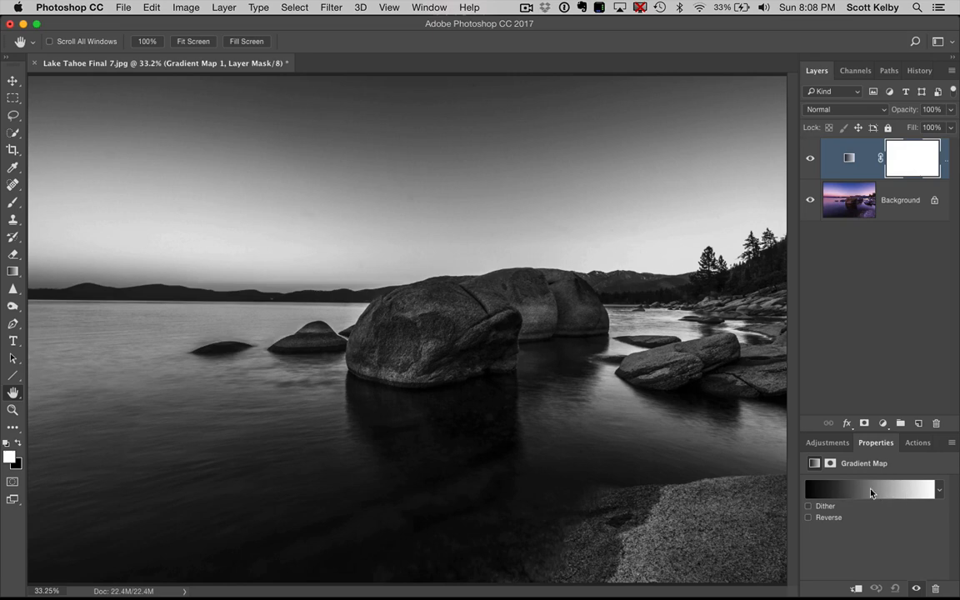
Step: In the Gradient Editor, pull the white stop inward to around 75% to brighten the highlights
{"action": "left_click", "coordinate": [869, 490]}
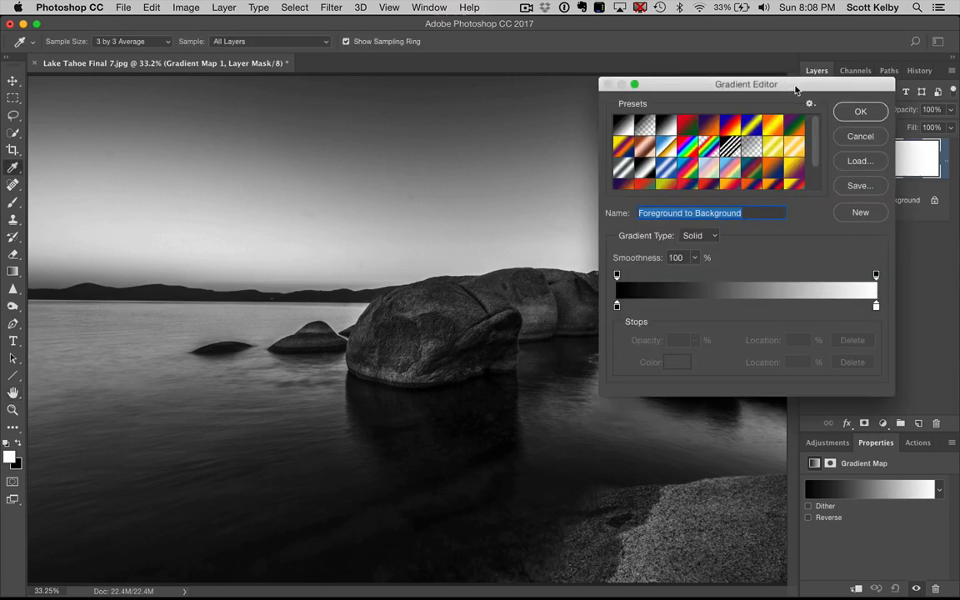
{"action": "left_click_drag", "start_coordinate": [747, 83], "coordinate": [723, 100]}
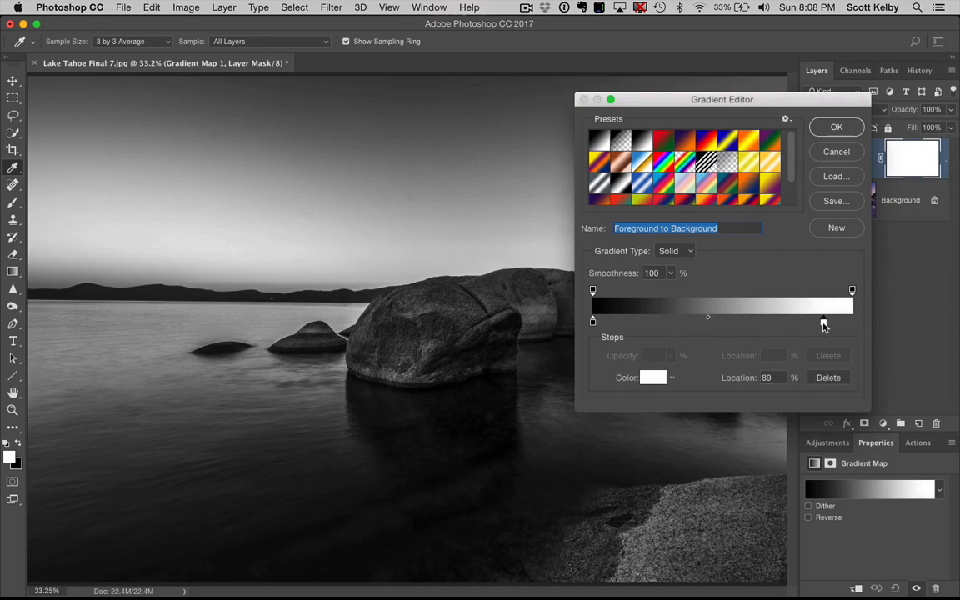
{"action": "left_click_drag", "start_coordinate": [823, 320], "coordinate": [787, 320]}
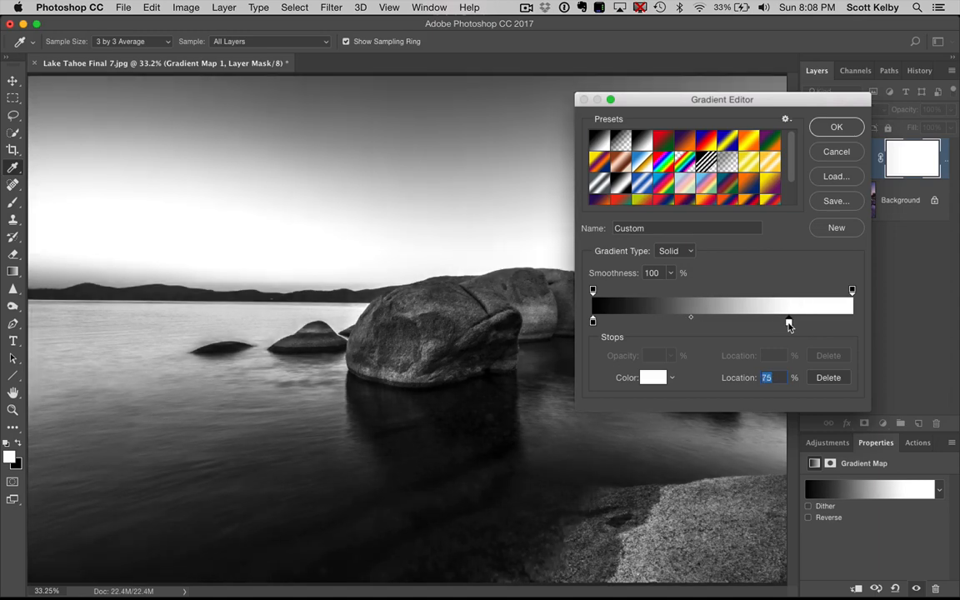
{"action": "left_click_drag", "start_coordinate": [786, 320], "coordinate": [813, 321]}
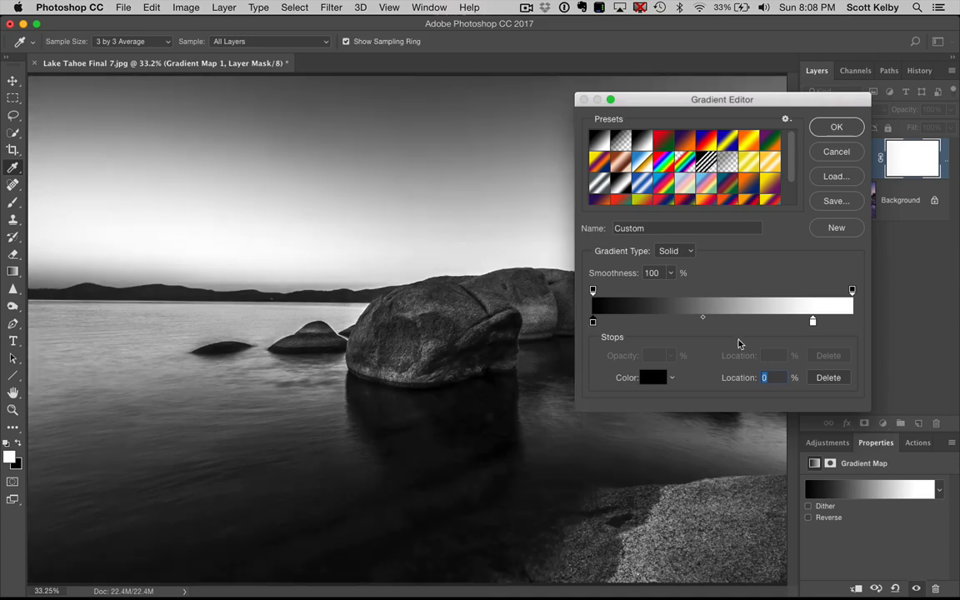
{"action": "mouse_move", "coordinate": [729, 333]}
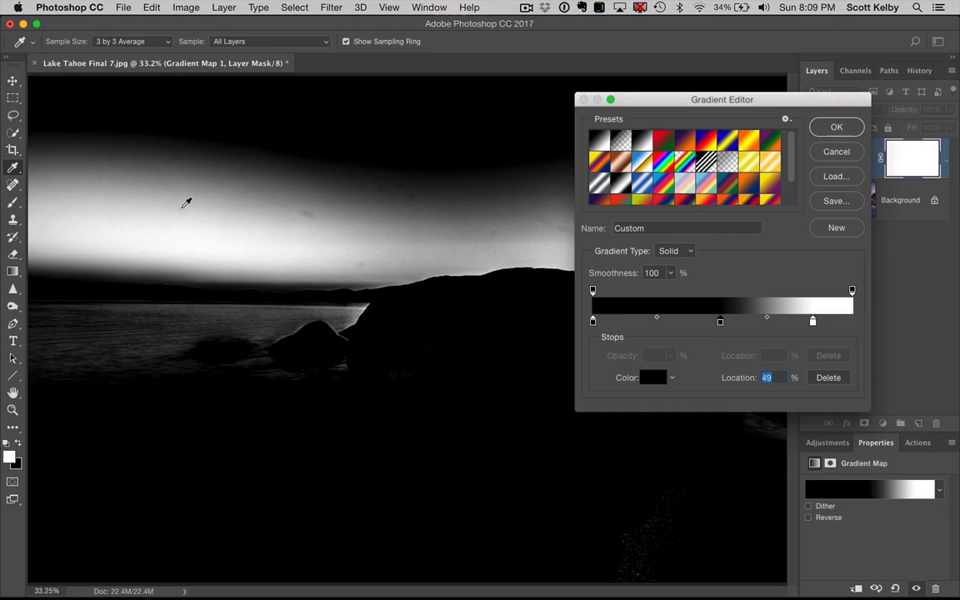
{"action": "mouse_move", "coordinate": [460, 220]}
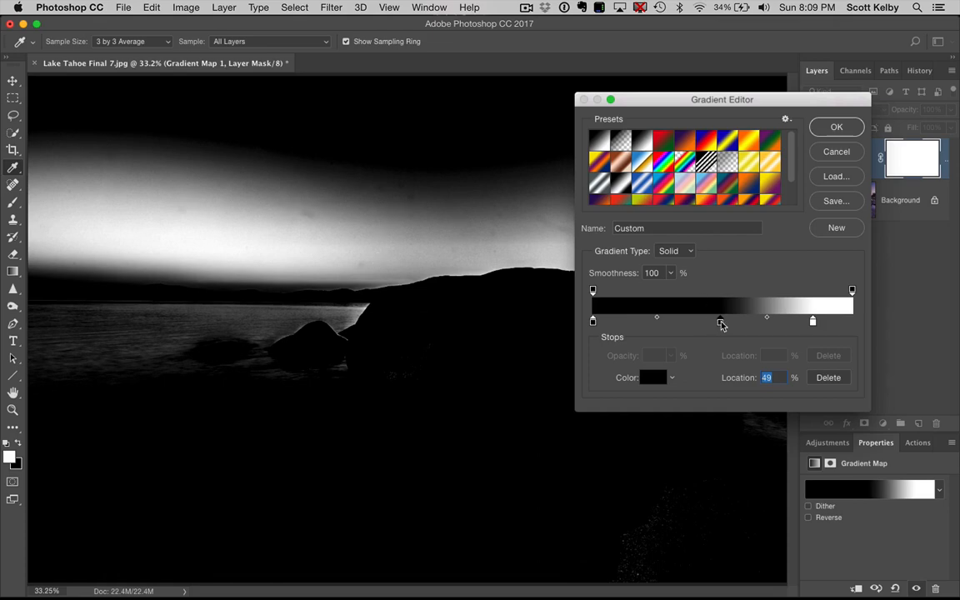
Step: Bring up the Color Picker for the new middle stop at 49%
{"action": "left_click", "coordinate": [653, 377]}
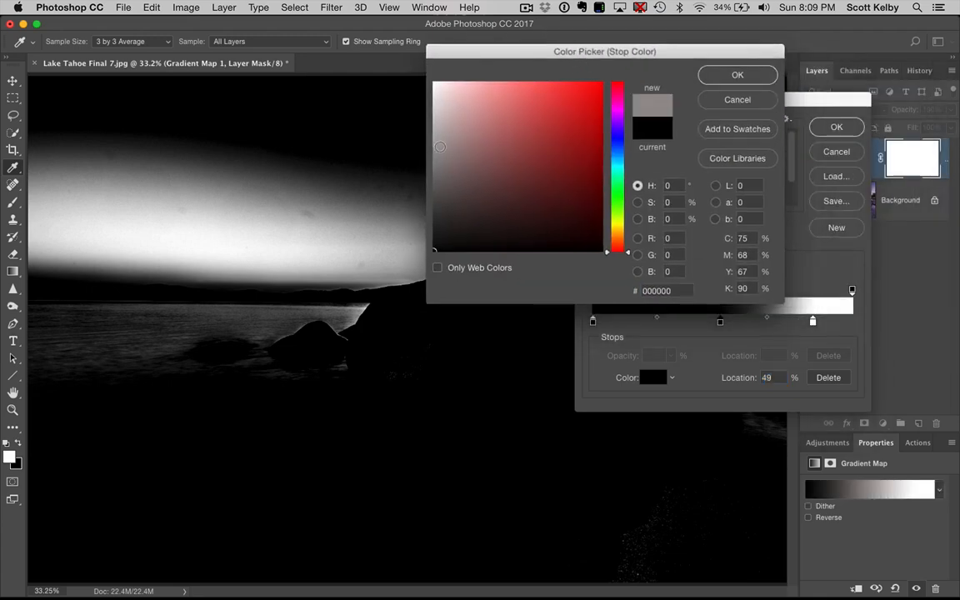
Step: Choose a neutral mid grey for the middle stop after briefly trying a reddish tint
{"action": "left_click", "coordinate": [437, 154]}
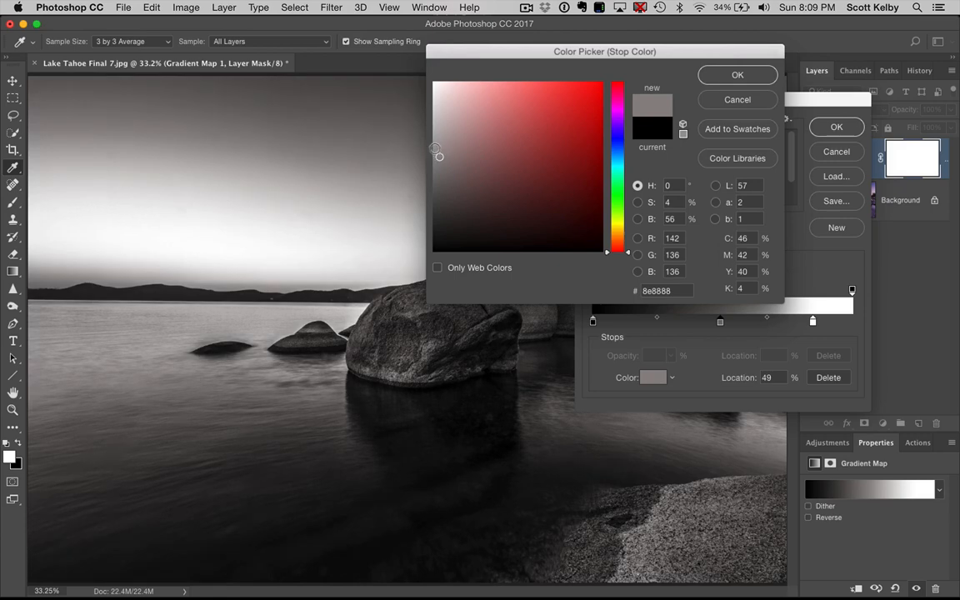
{"action": "left_click", "coordinate": [492, 148]}
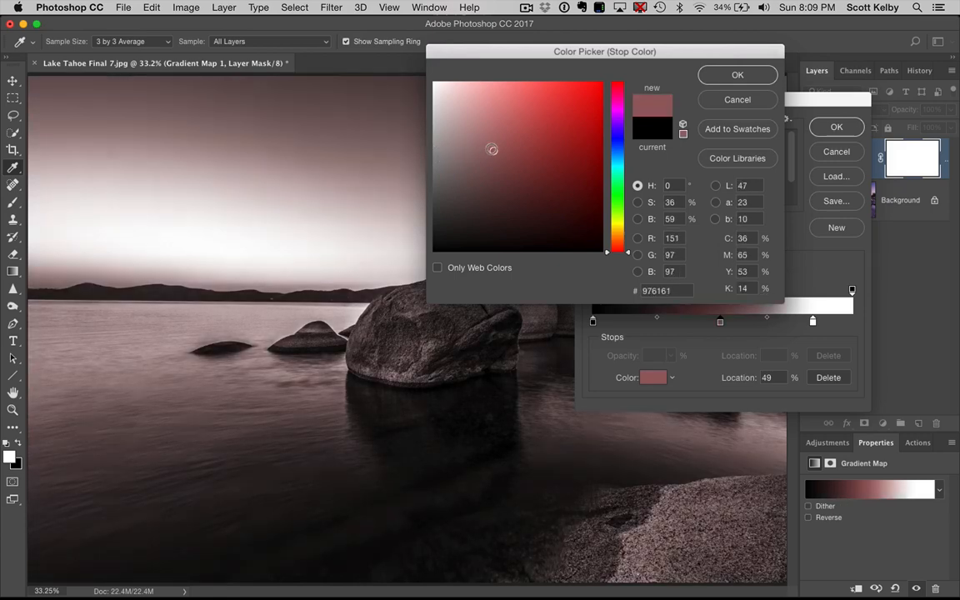
{"action": "left_click", "coordinate": [432, 146]}
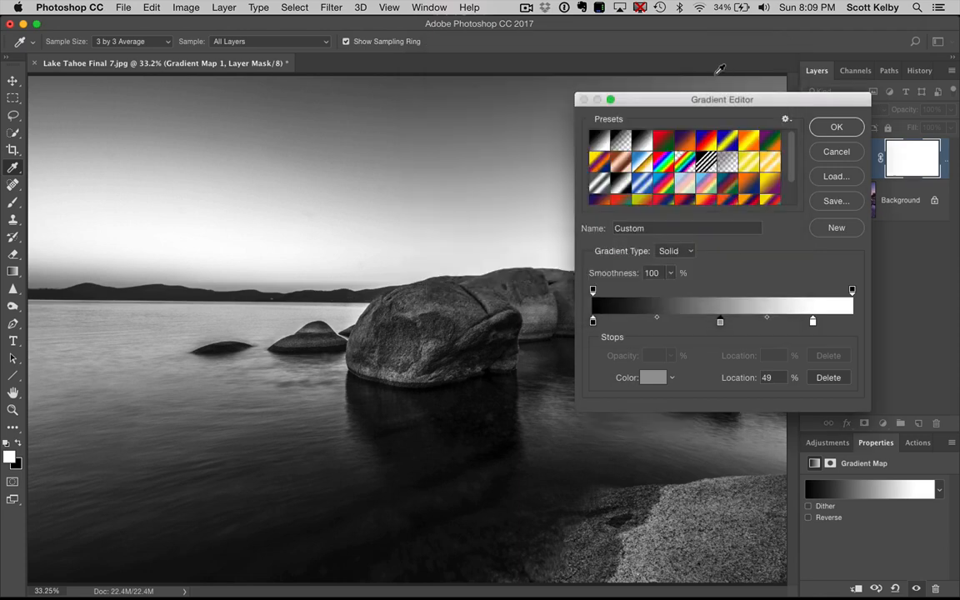
Step: Slide the grey stop and nearby midpoints left, settling the grey stop at about 43%
{"action": "left_click_drag", "start_coordinate": [720, 320], "coordinate": [710, 320]}
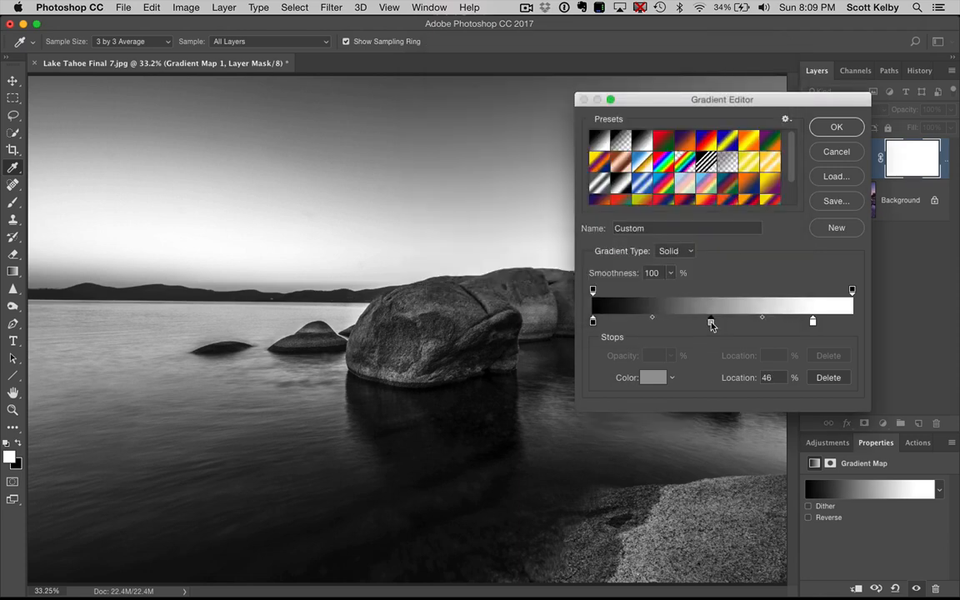
{"action": "left_click_drag", "start_coordinate": [710, 320], "coordinate": [723, 320]}
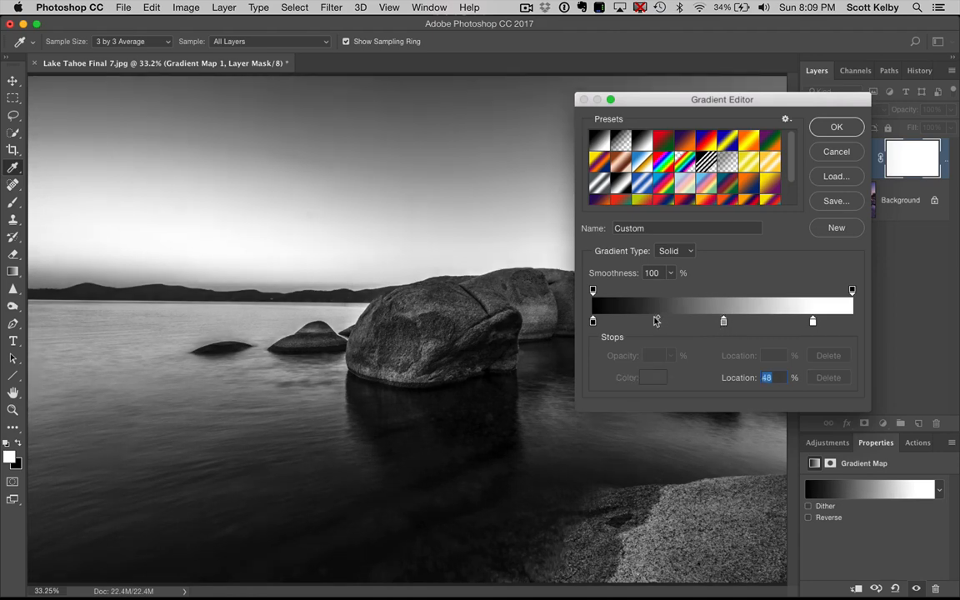
{"action": "left_click_drag", "start_coordinate": [656, 319], "coordinate": [656, 320]}
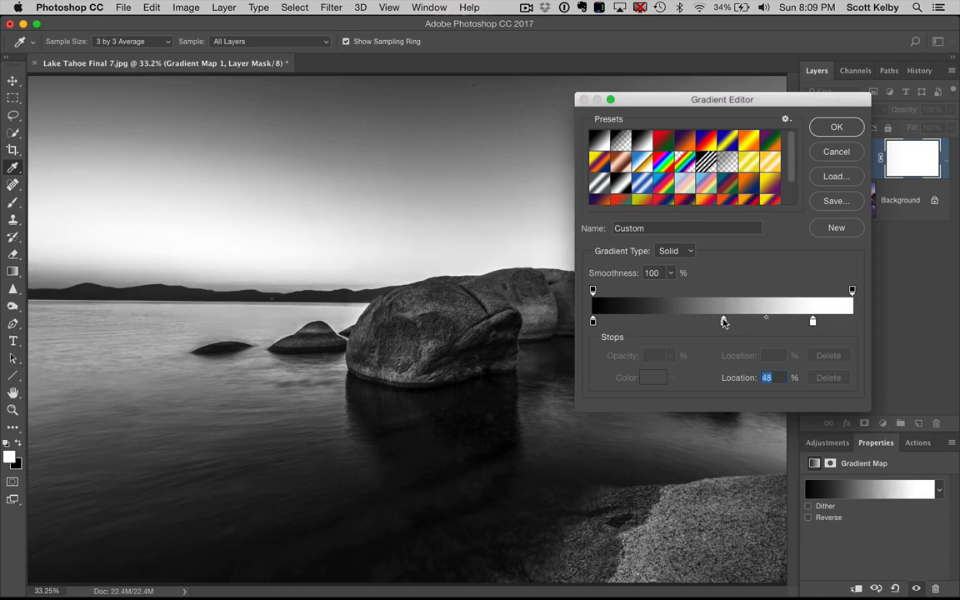
{"action": "left_click_drag", "start_coordinate": [723, 319], "coordinate": [701, 320]}
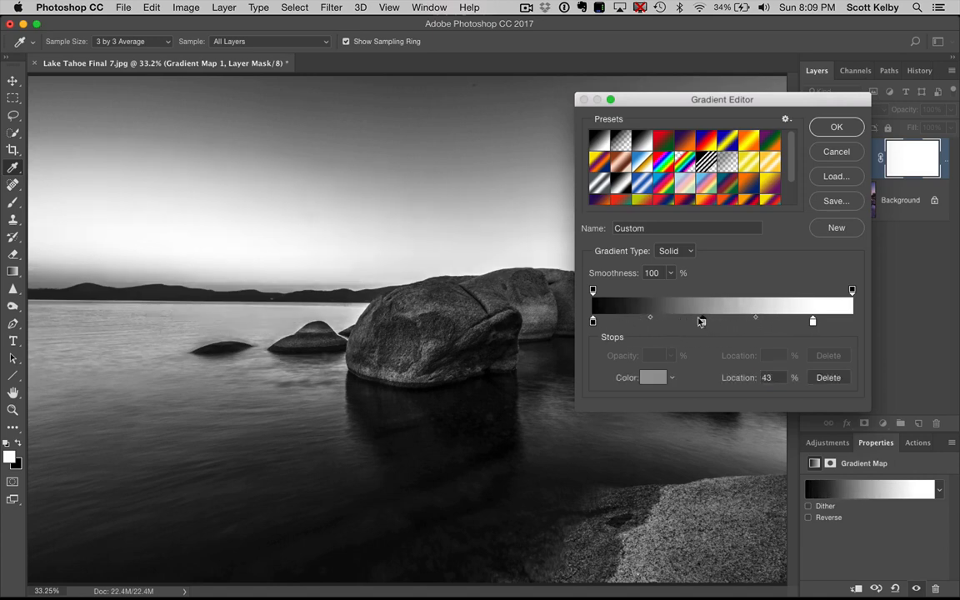